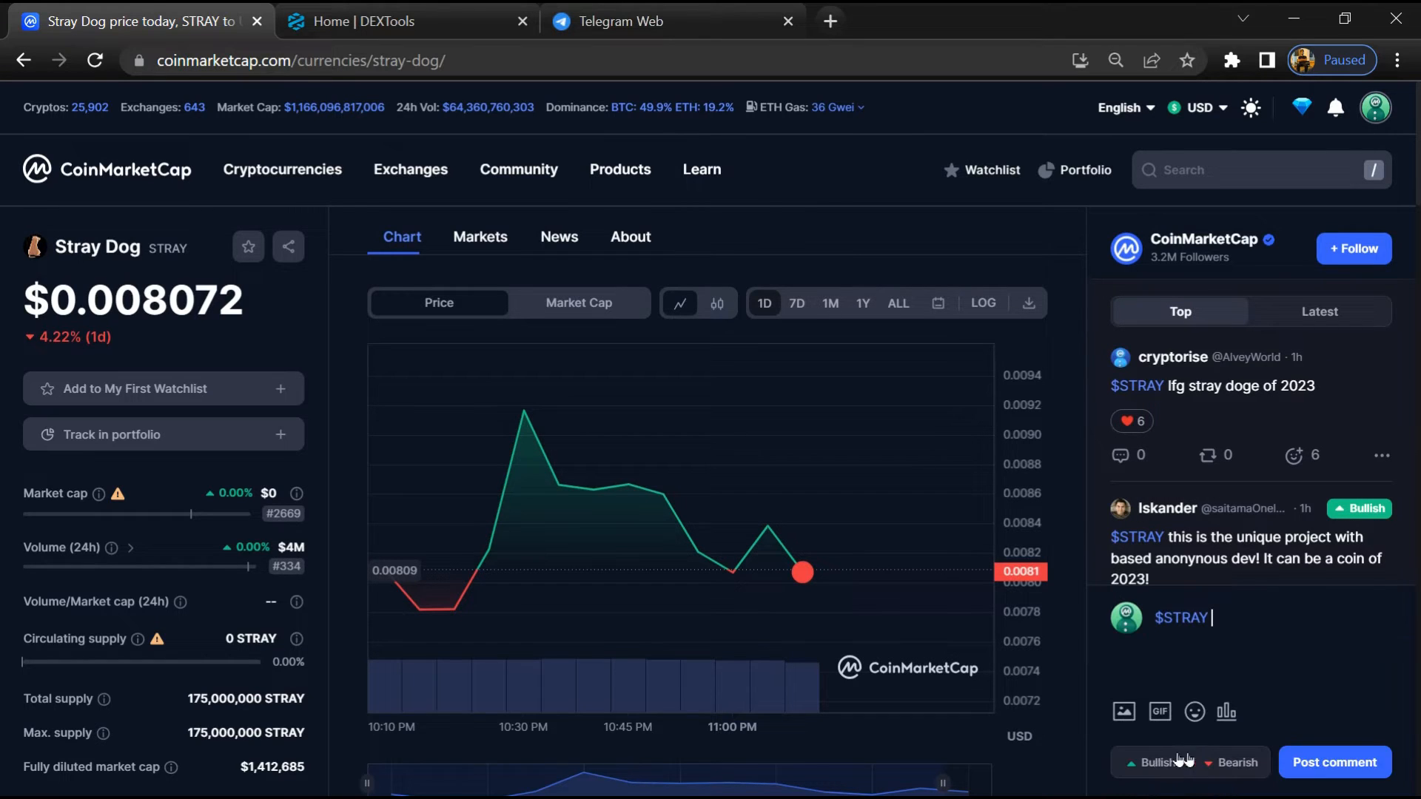
Mark the draft $STRAY comment Bullish, then switch it to Bearish and browse the comments feed
click(1150, 763)
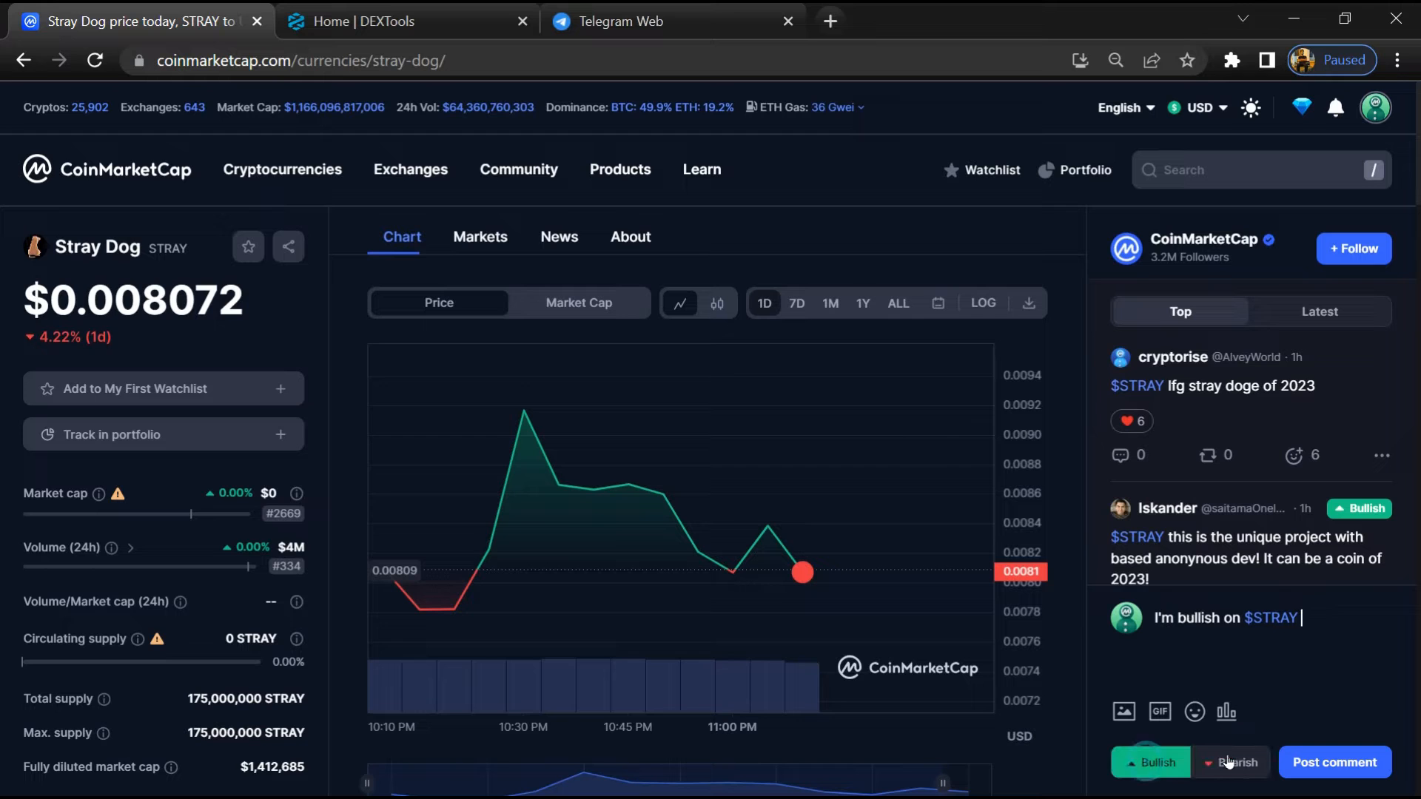
click(1231, 763)
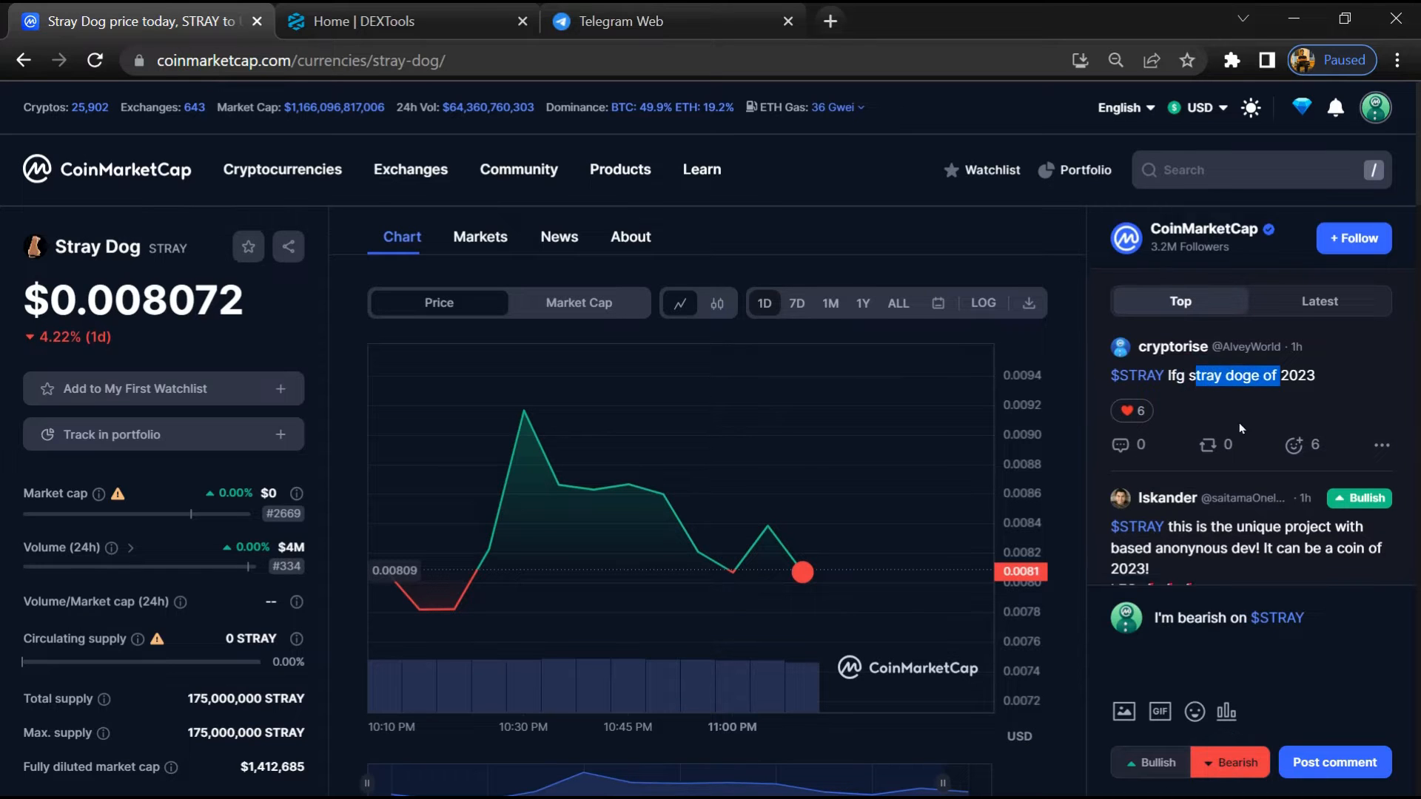
scroll(down, 3)
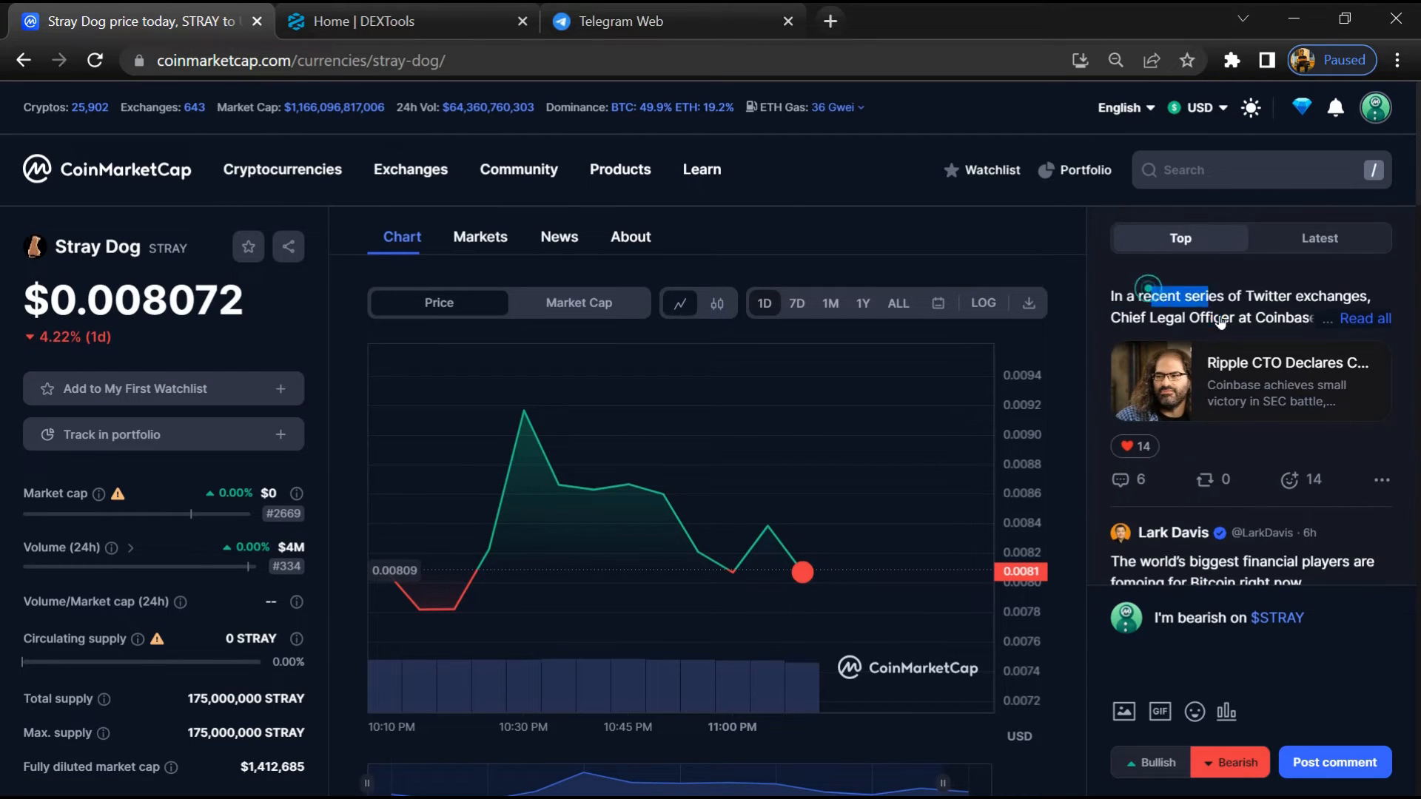
scroll(down, 3)
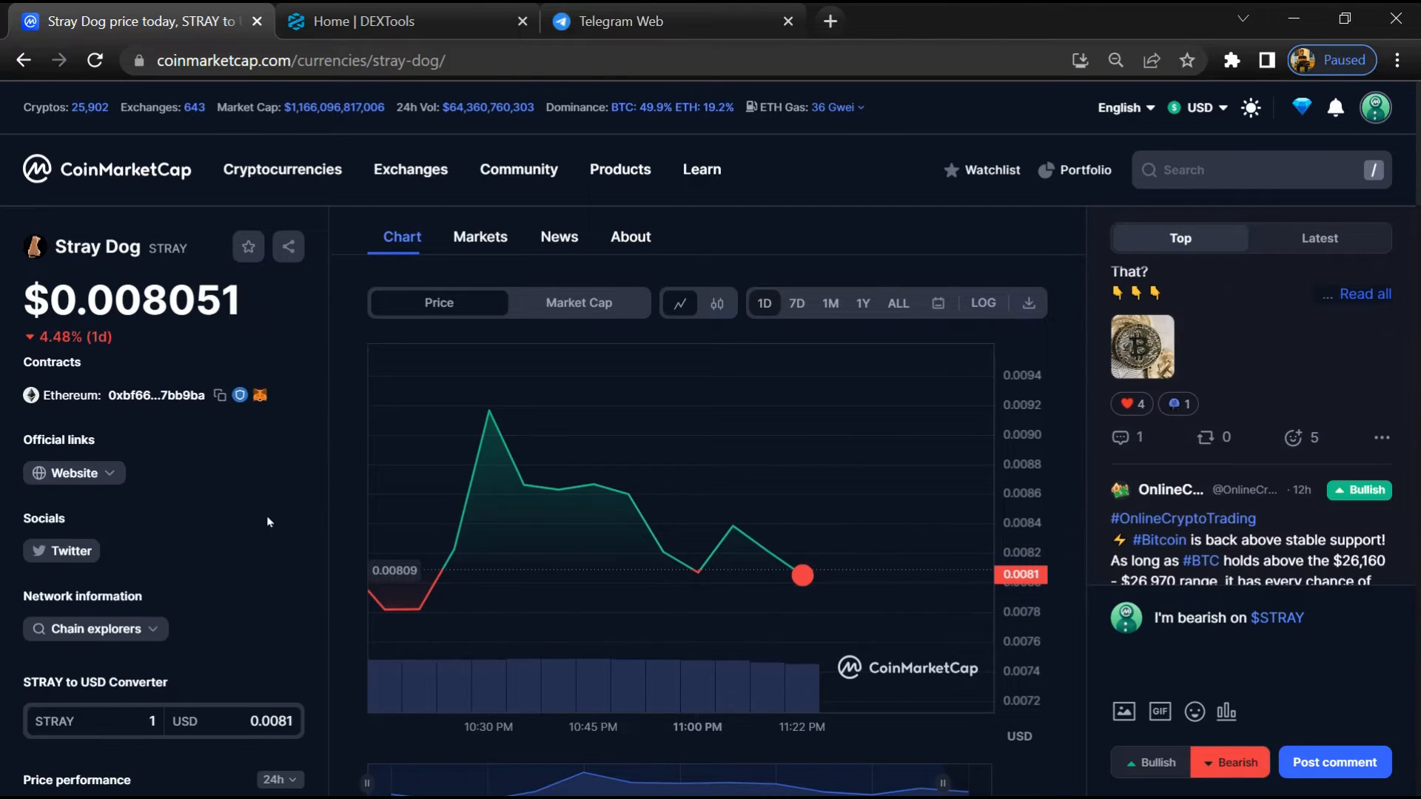
mouse_move(166, 488)
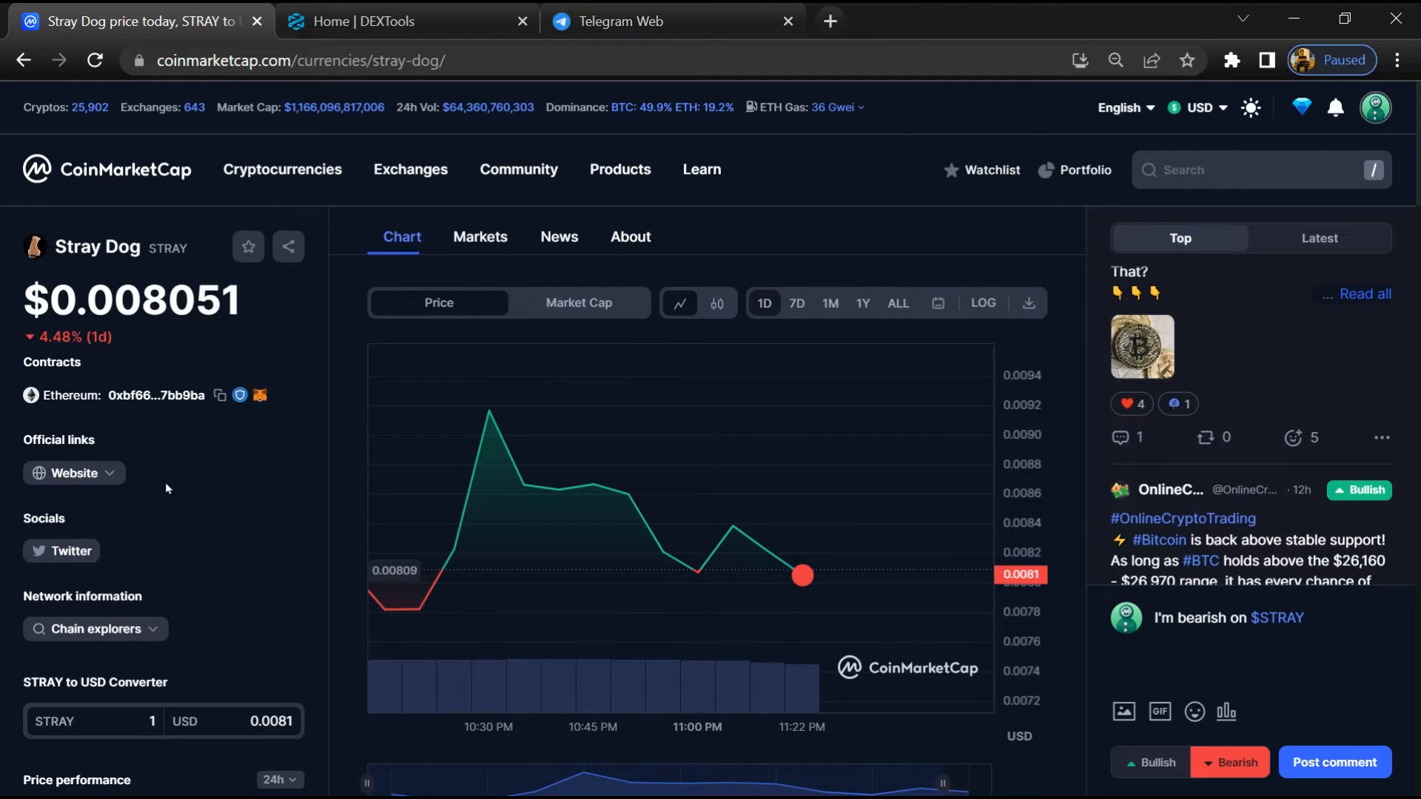
Copy STRAY's Ethereum contract address and move to the DEXTools home page
click(219, 395)
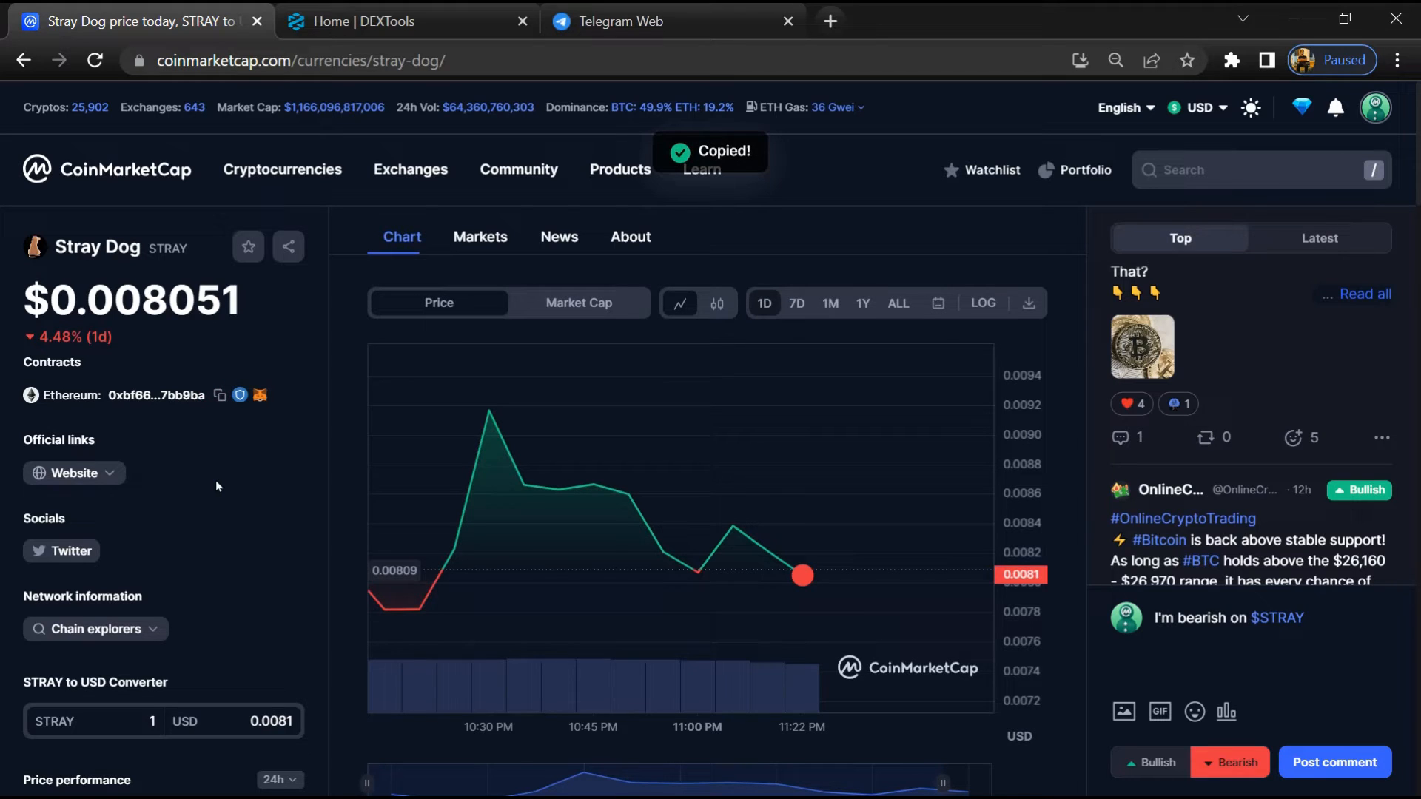
click(398, 21)
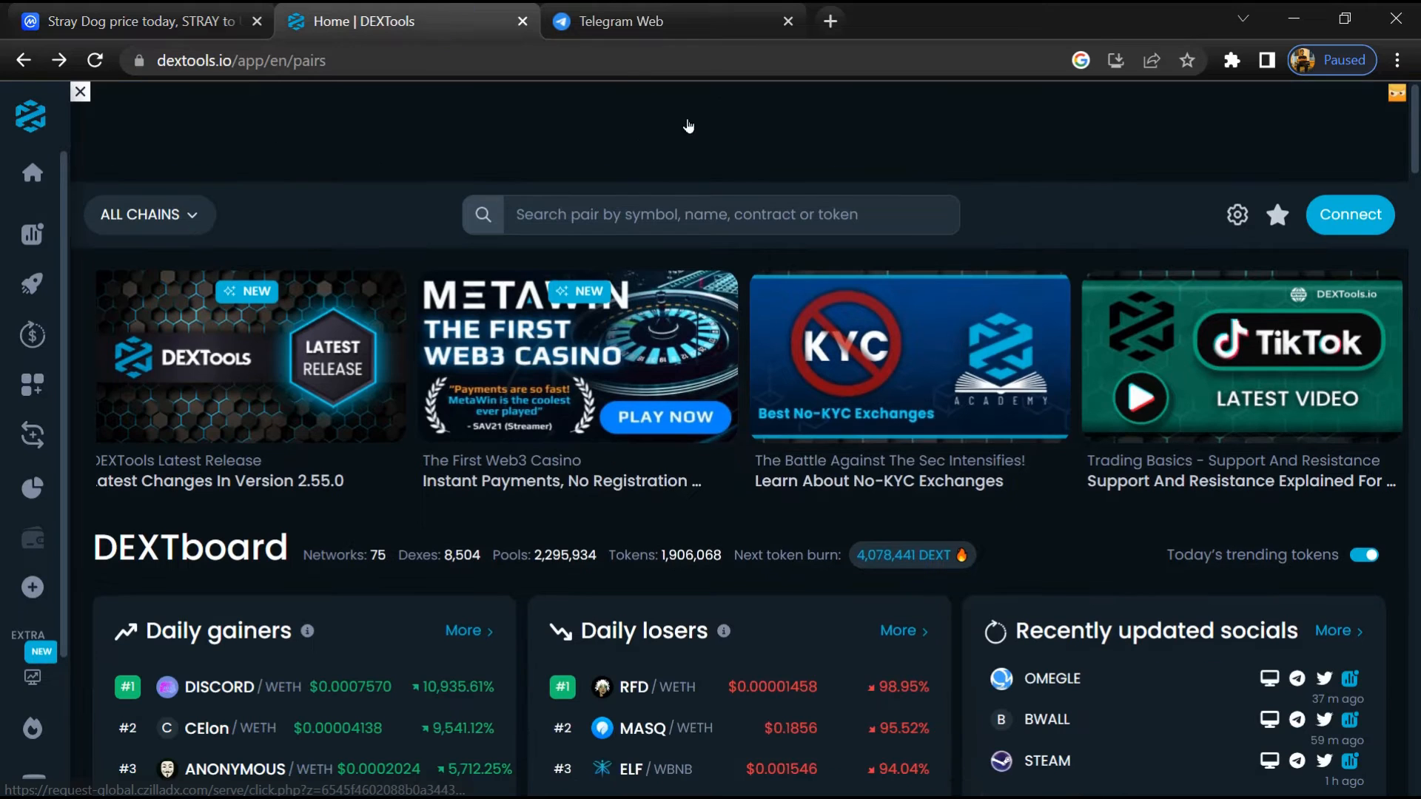
Search DEXTools for the pasted STRAY contract and open the high-liquidity STRAY/WETH v2 pair
click(710, 214)
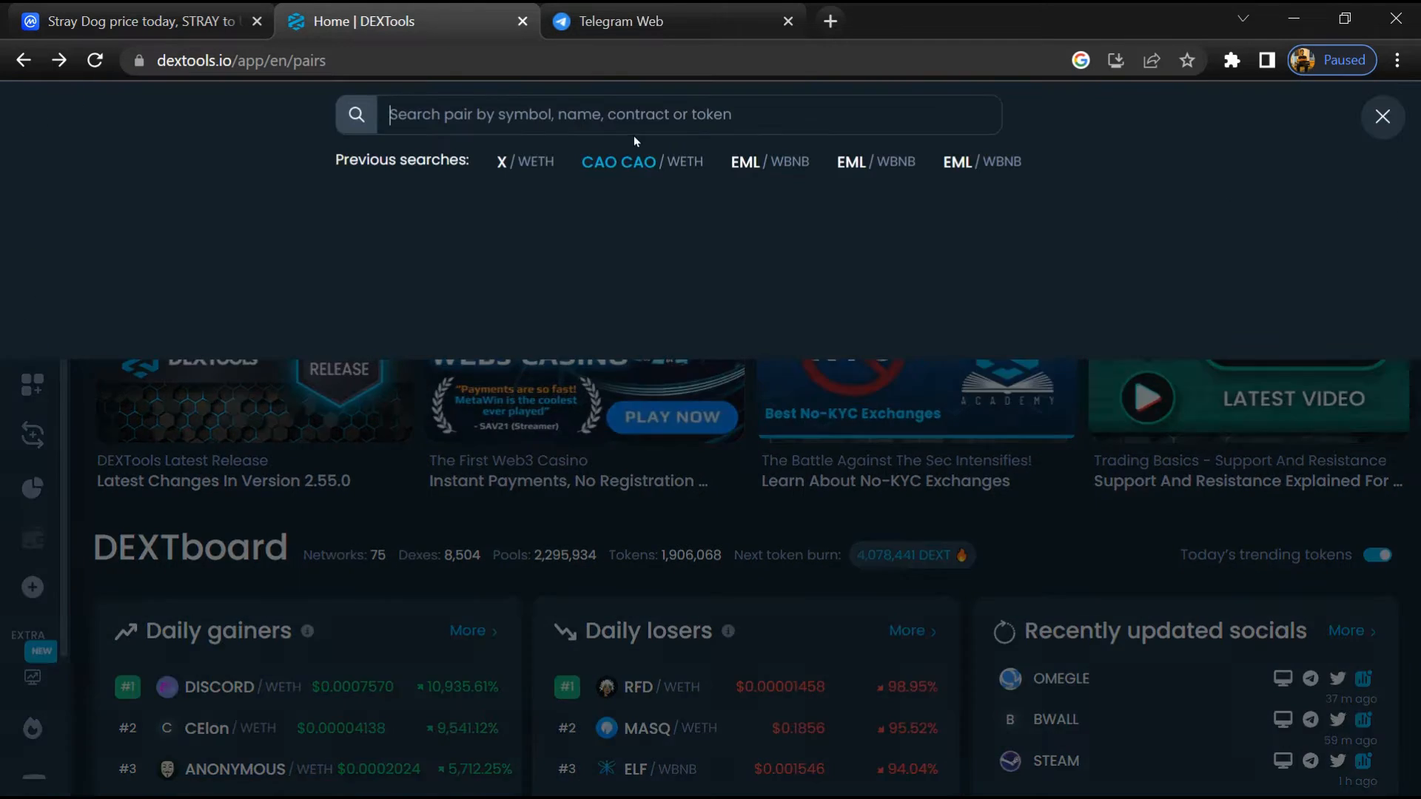
right_click(635, 114)
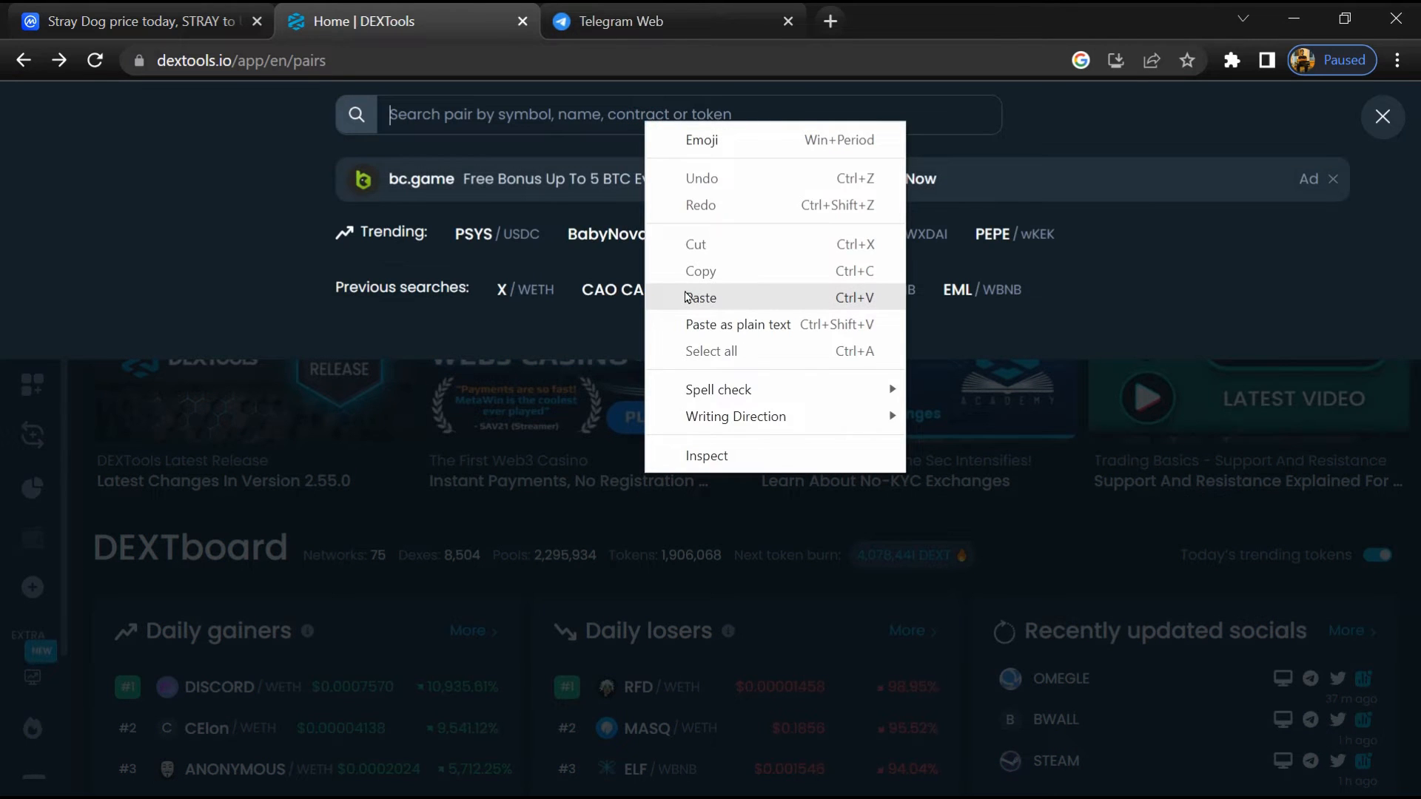
click(700, 298)
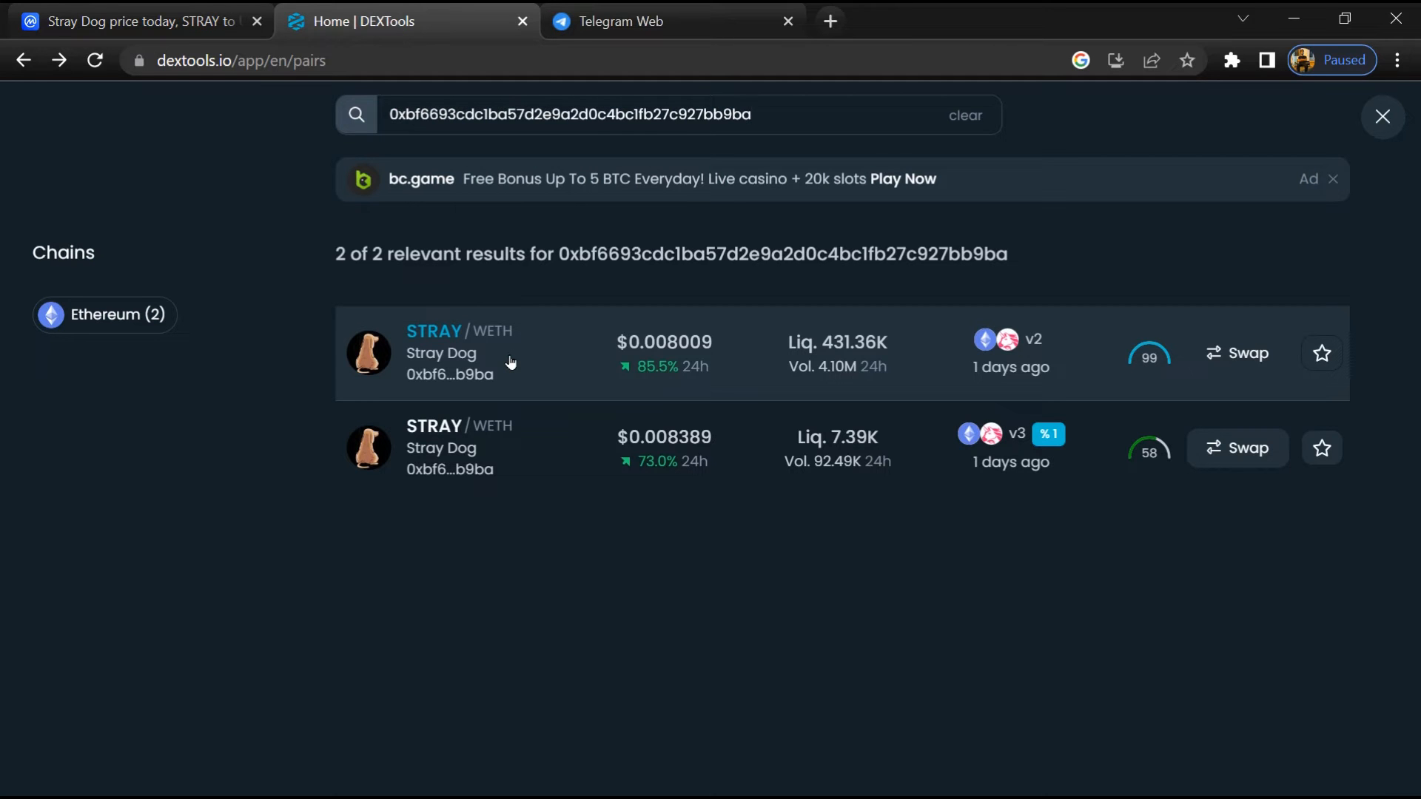
click(441, 352)
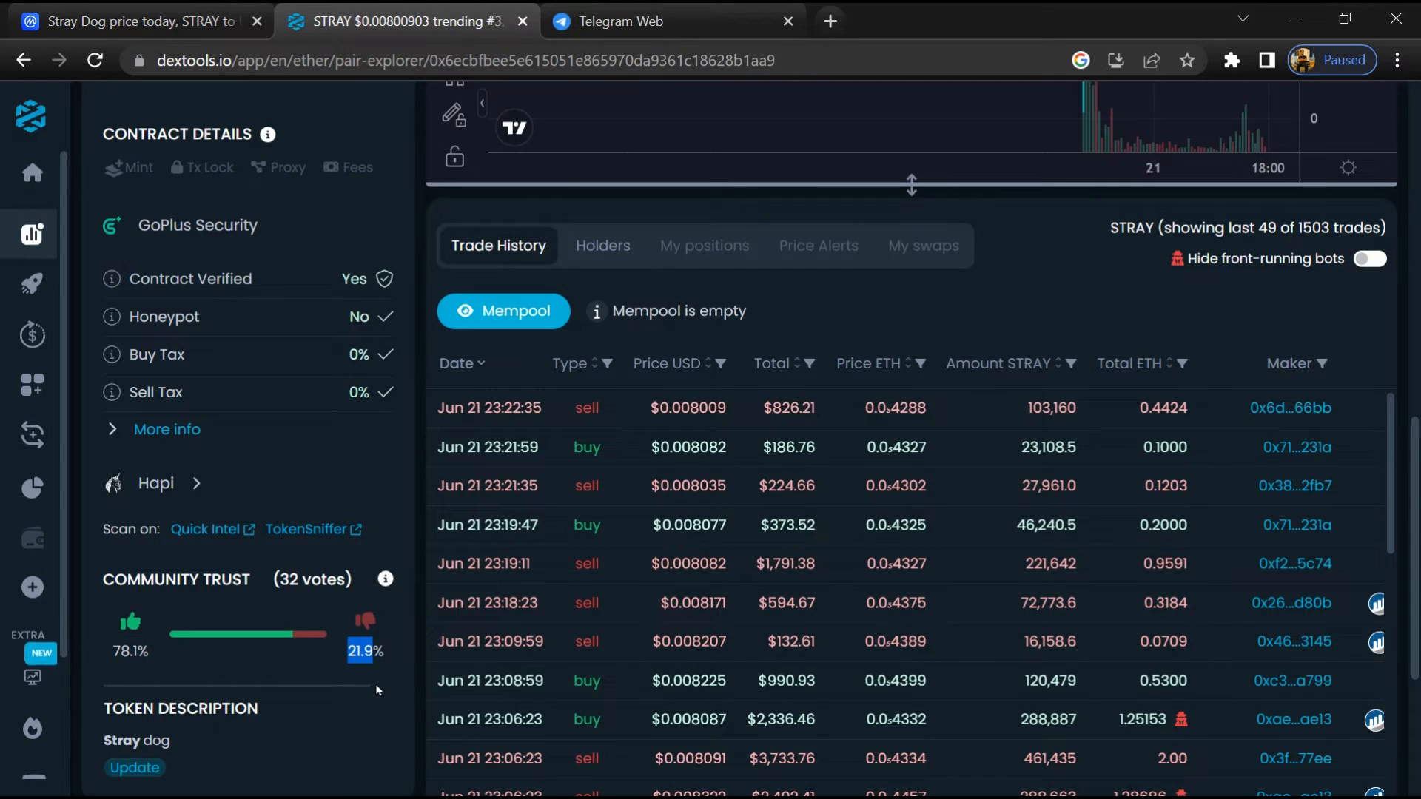
Scroll through the STRAY v2 trade history alongside GoPlus Security and Community Trust
scroll(down, 3)
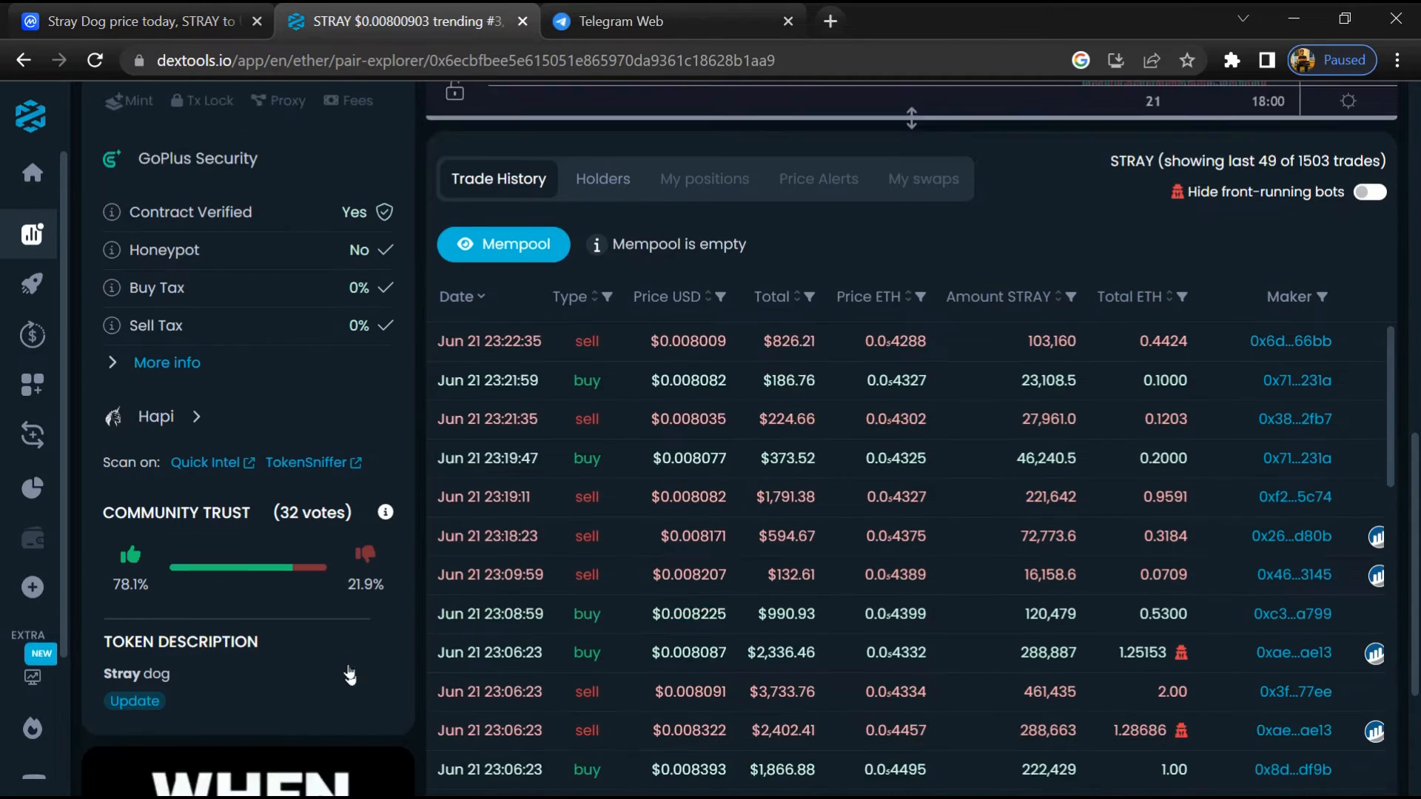
scroll(down, 3)
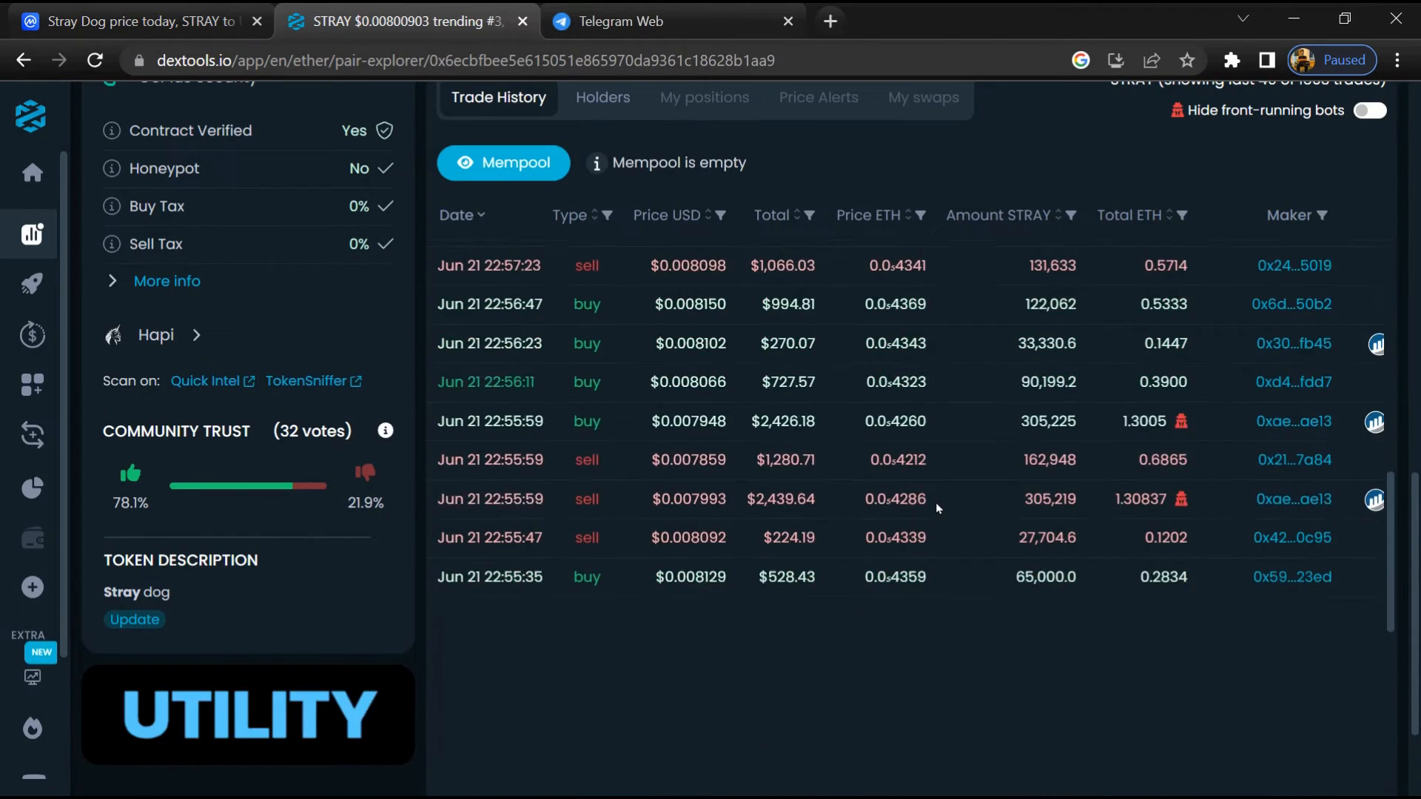
scroll(down, 3)
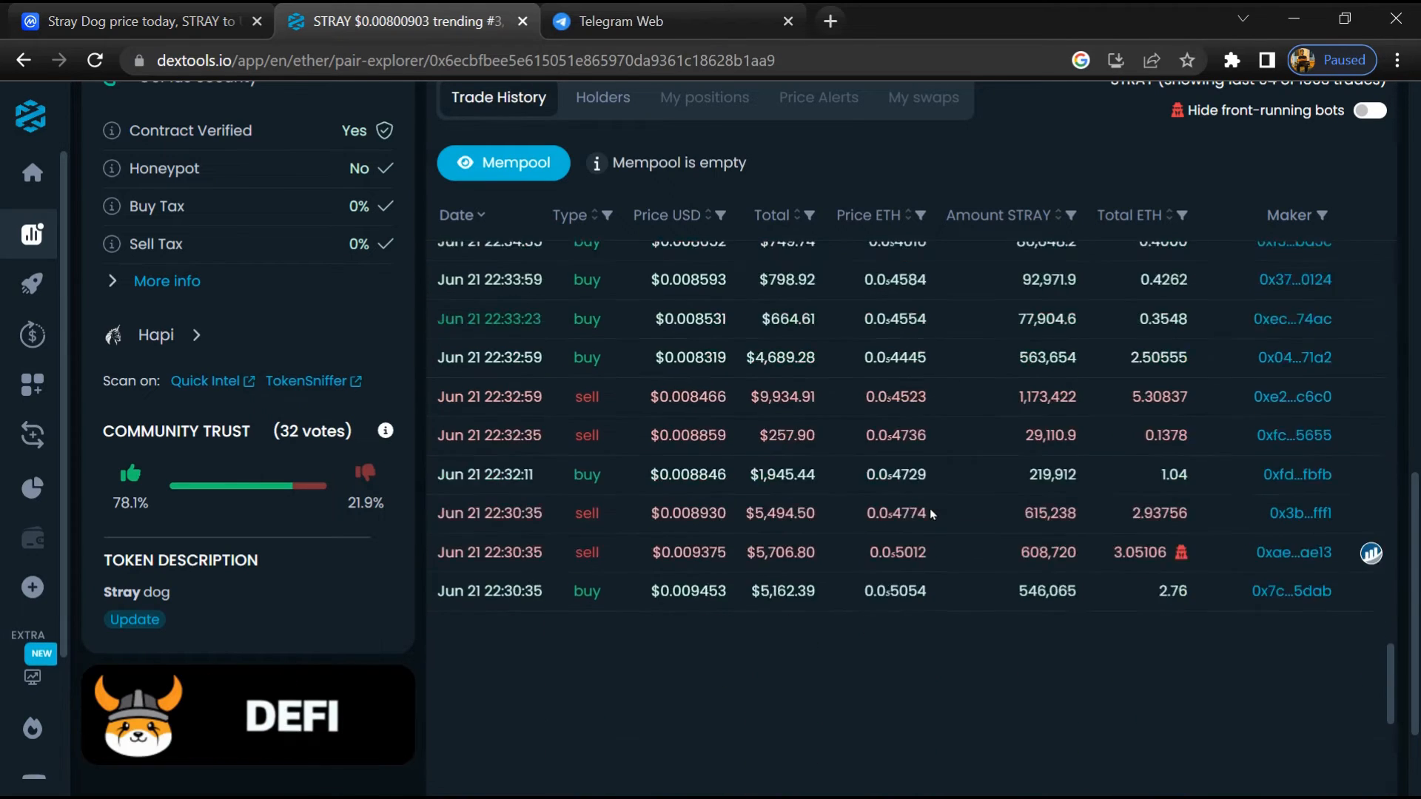
scroll(down, 3)
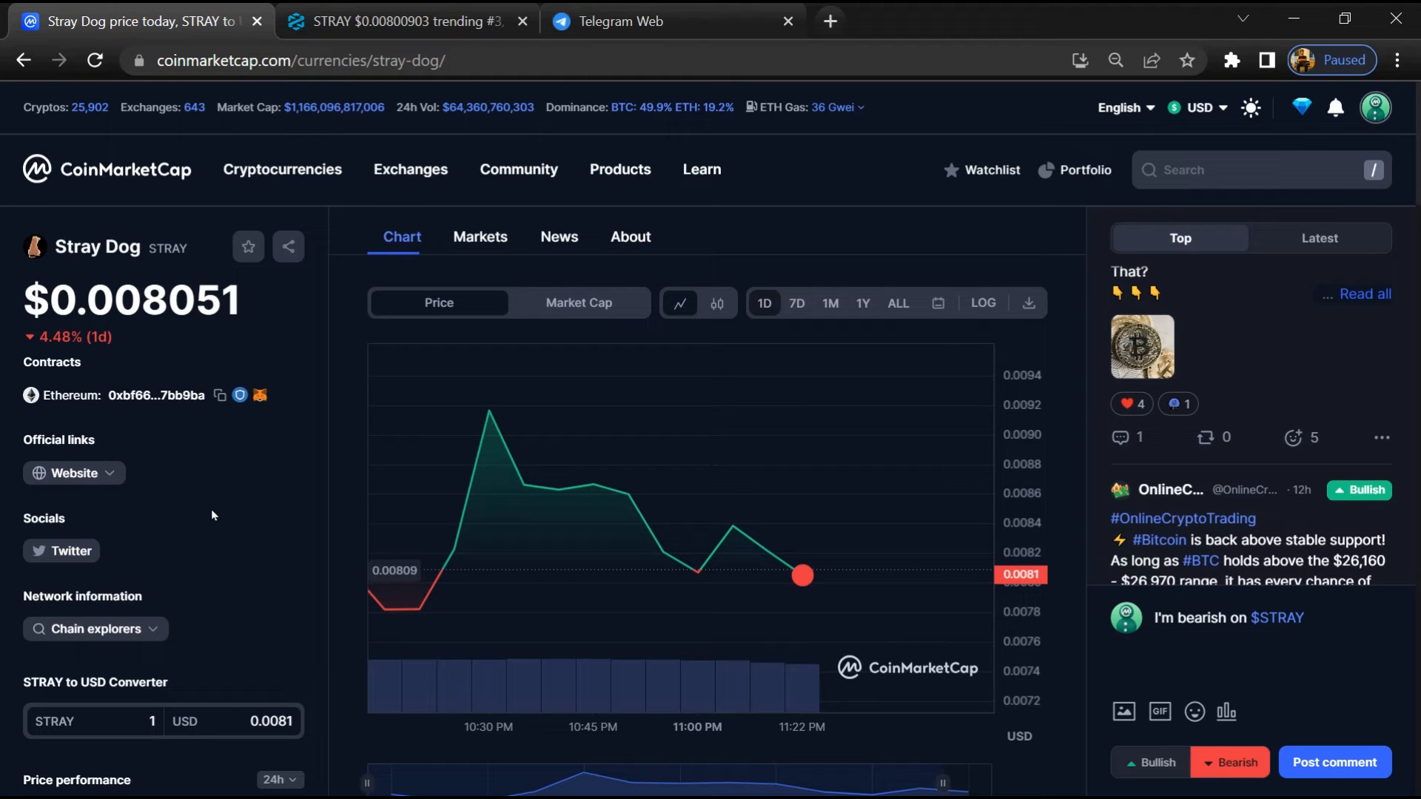
Show Stray Dog's Markets and highlight the Uniswap v2 STRAY/WETH row
click(480, 237)
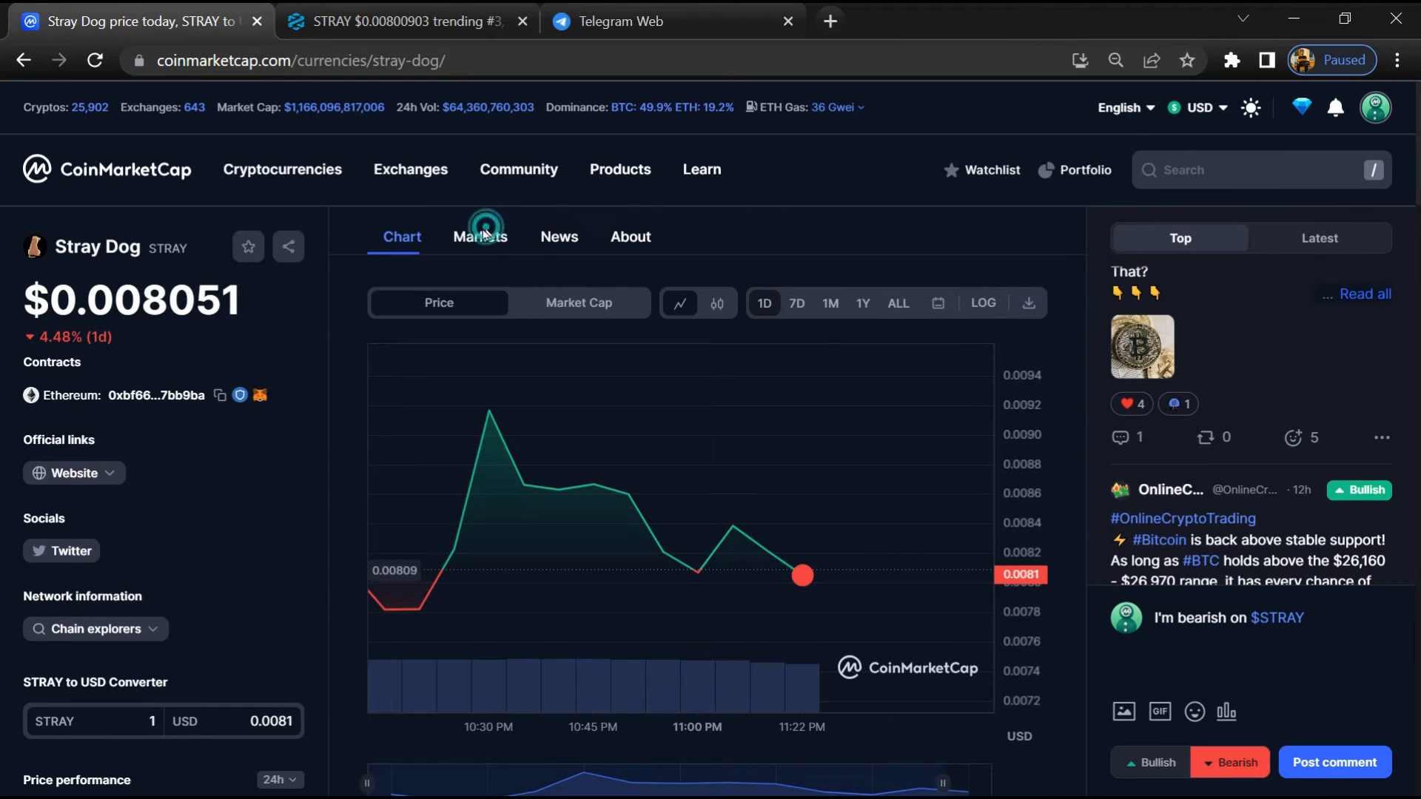
click(480, 237)
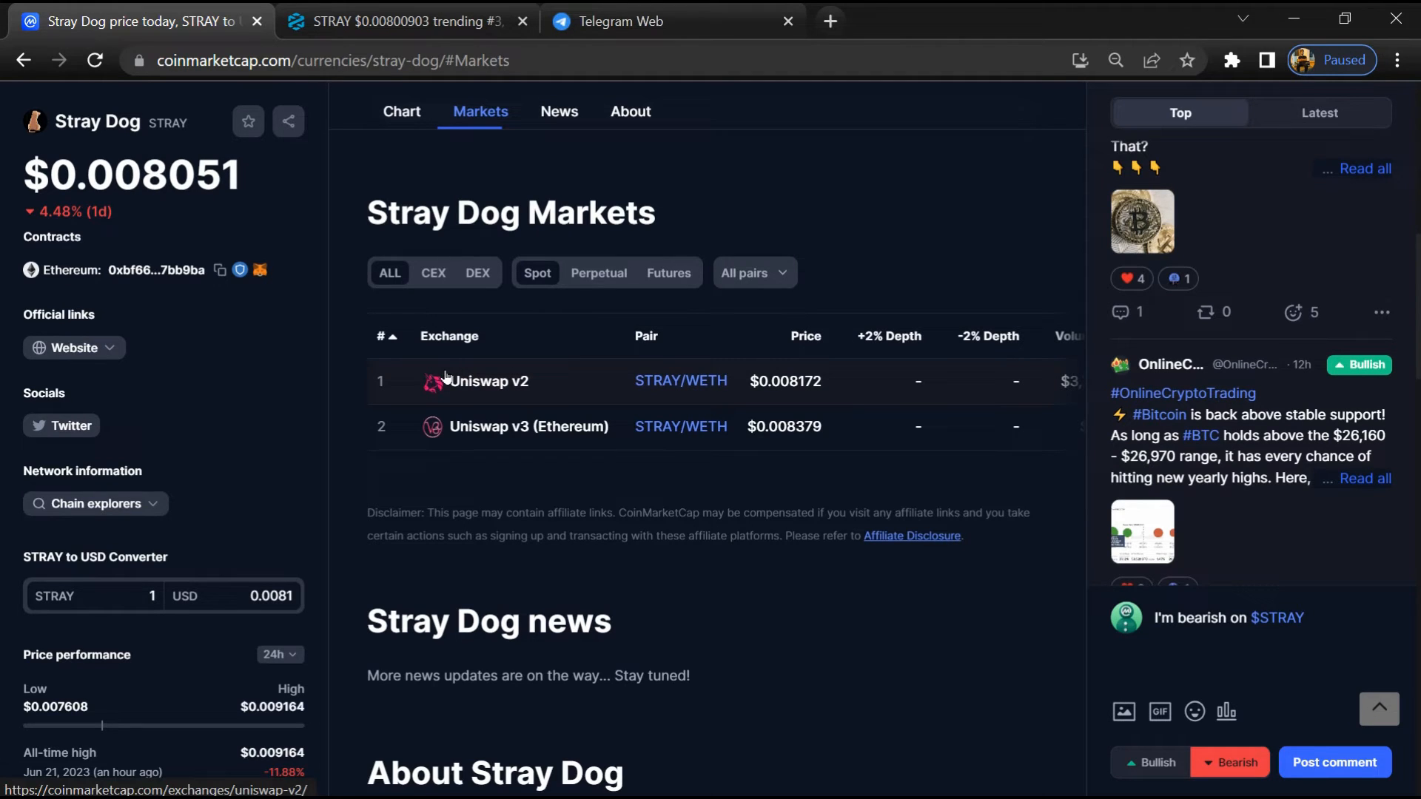
drag(451, 380, 696, 381)
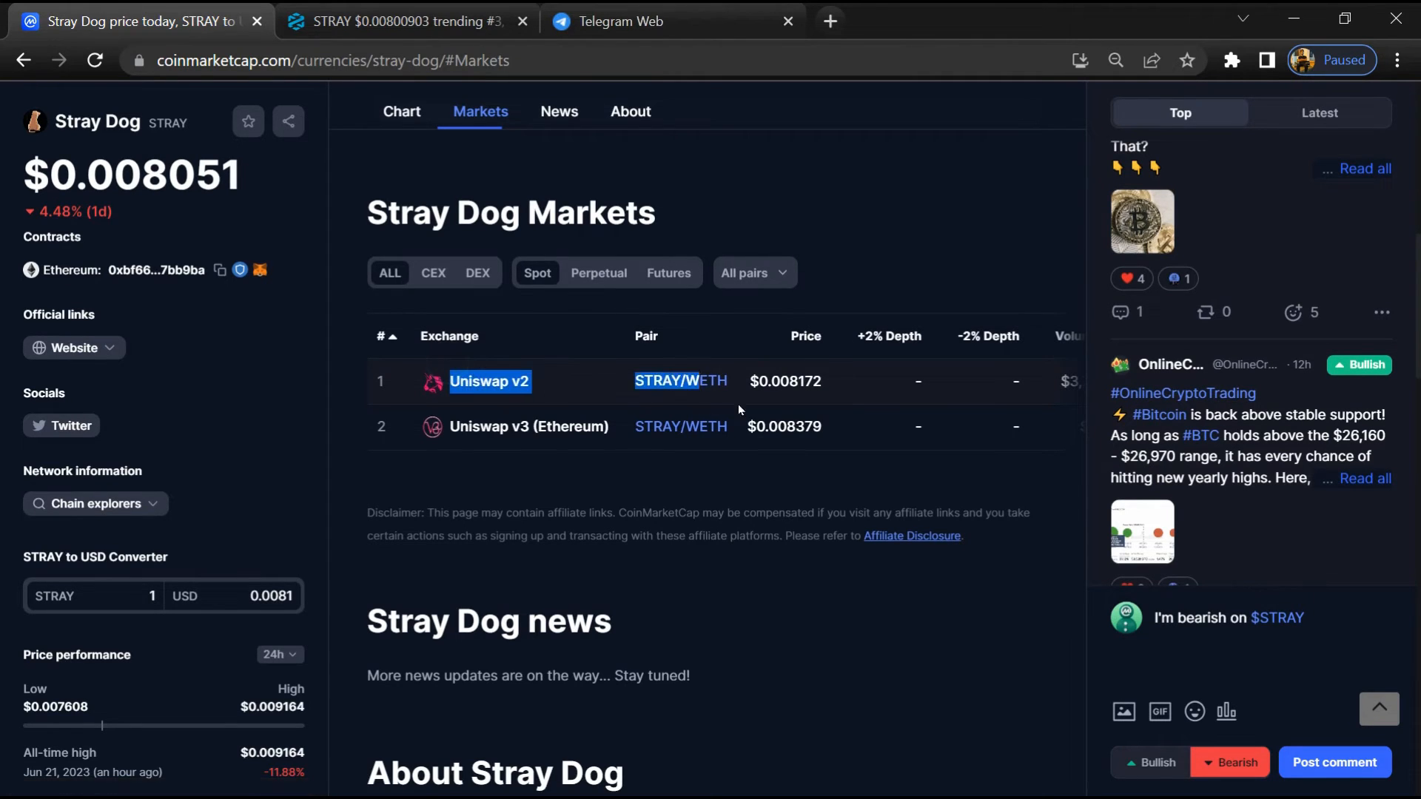
mouse_move(825, 462)
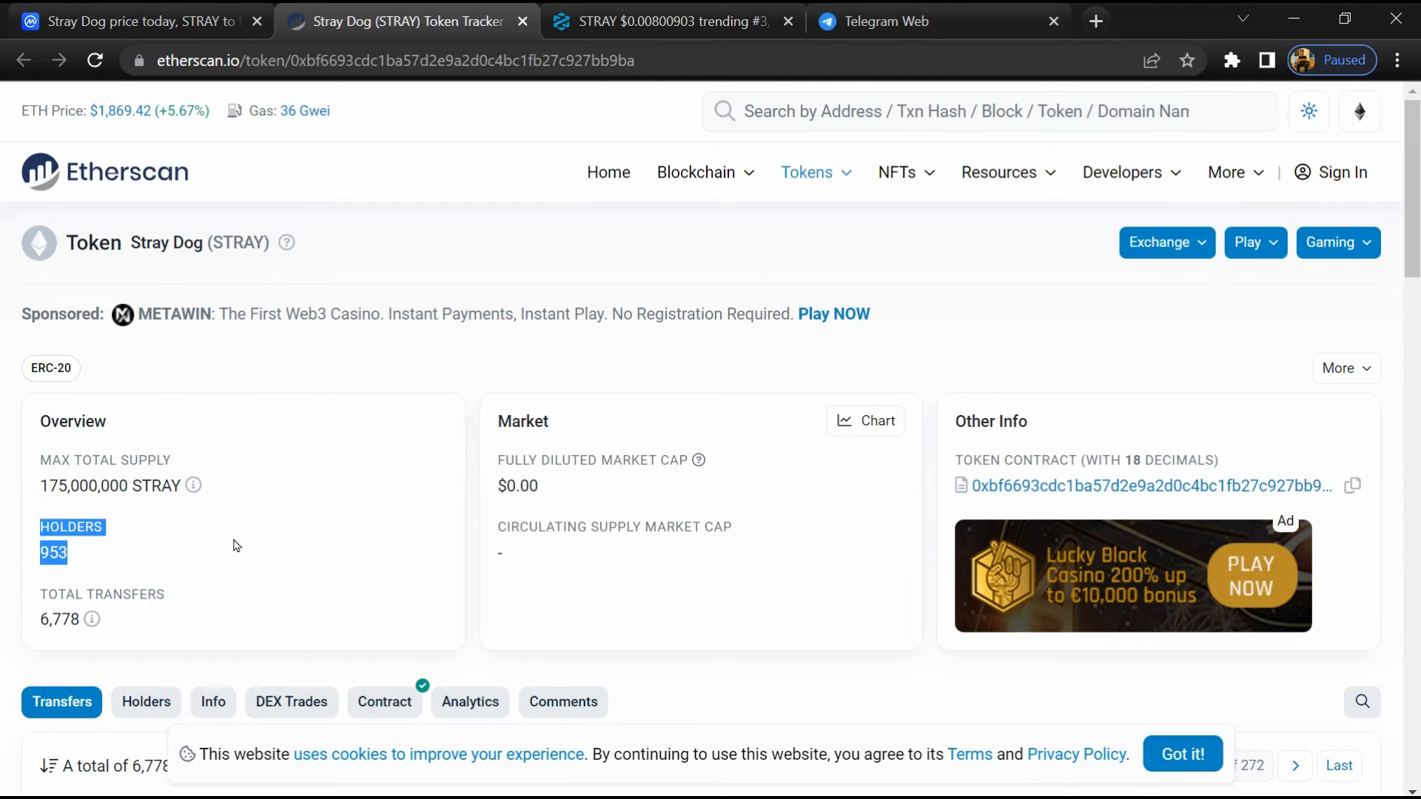
mouse_move(258, 542)
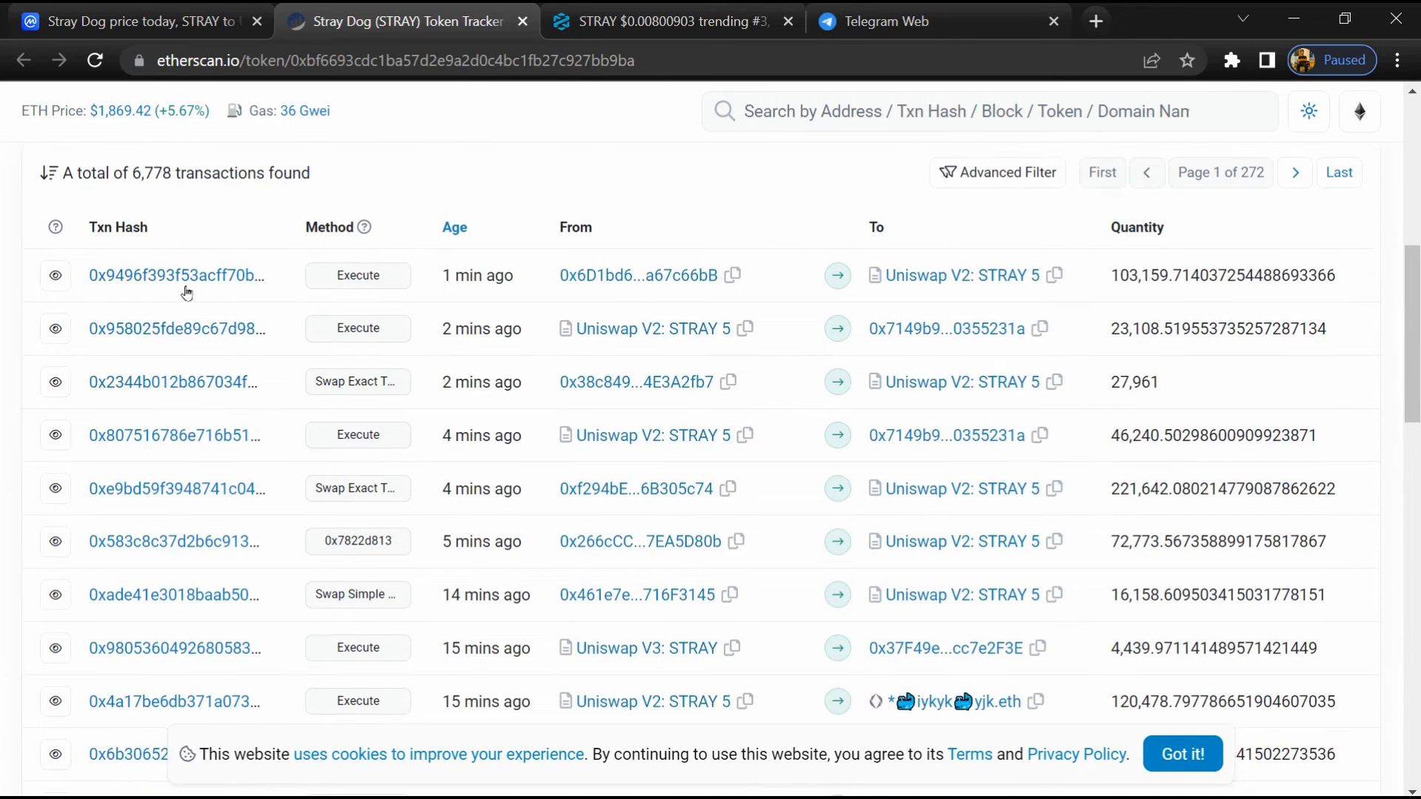
Show the ranked holder list for Stray Dog's 953 holders on Etherscan
click(146, 256)
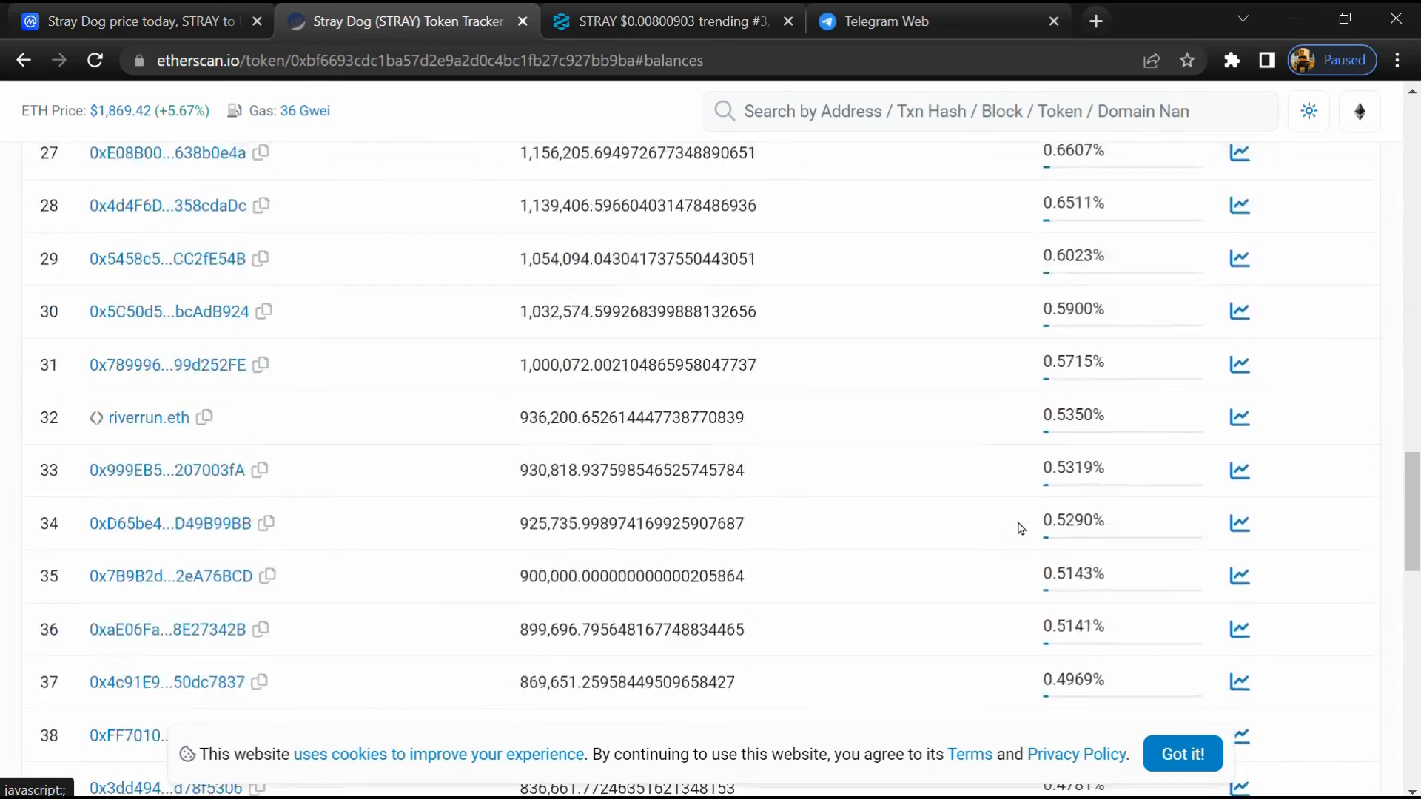
scroll(down, 3)
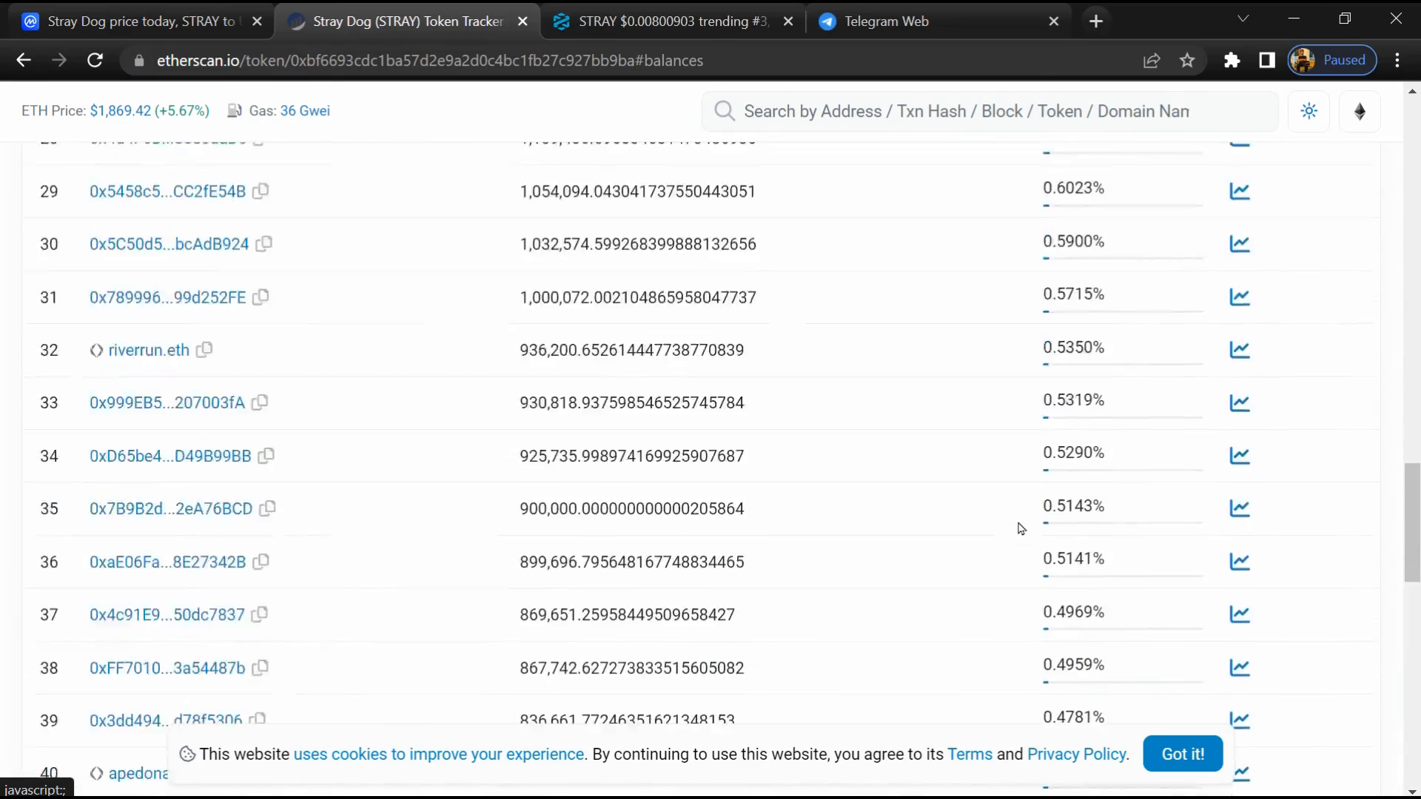
scroll(up, 3)
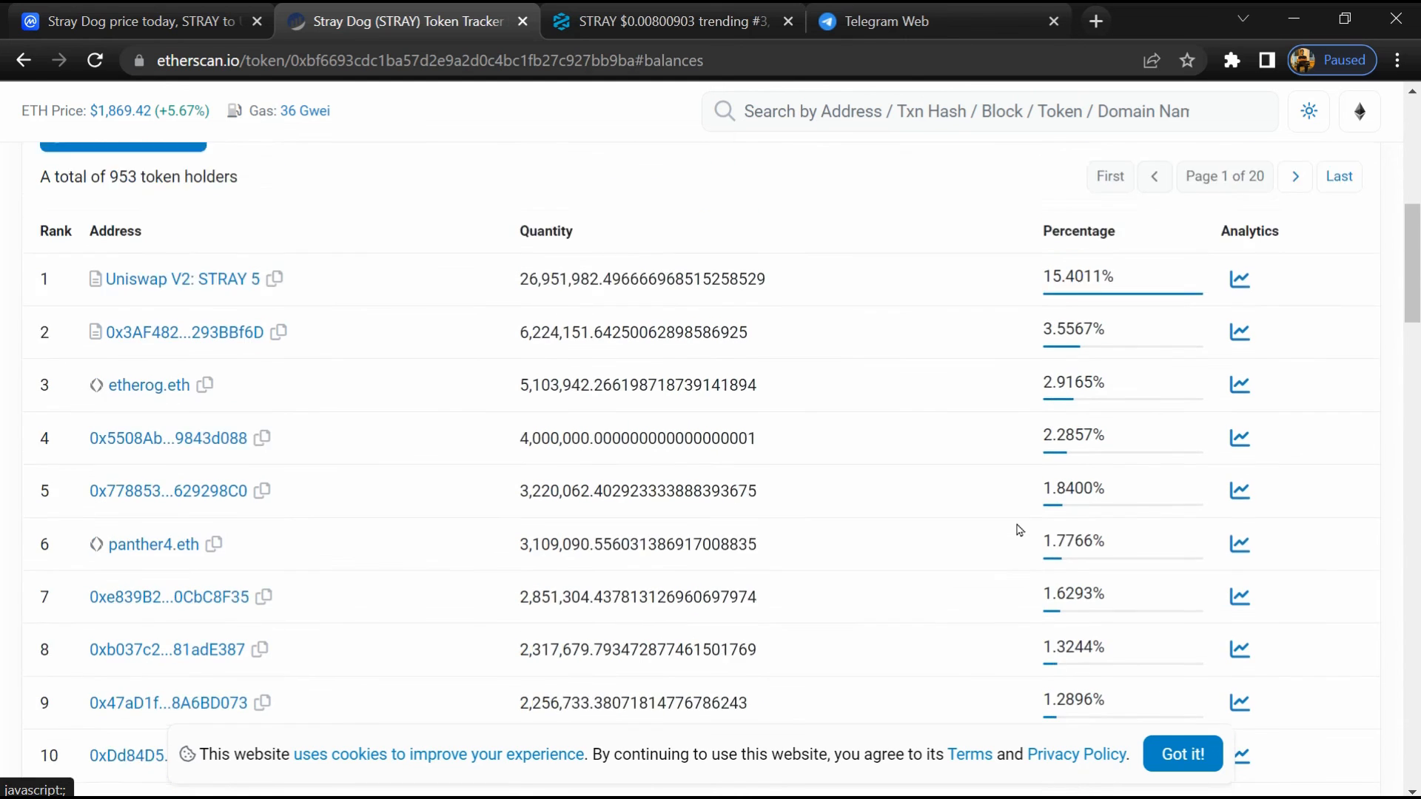
scroll(down, 3)
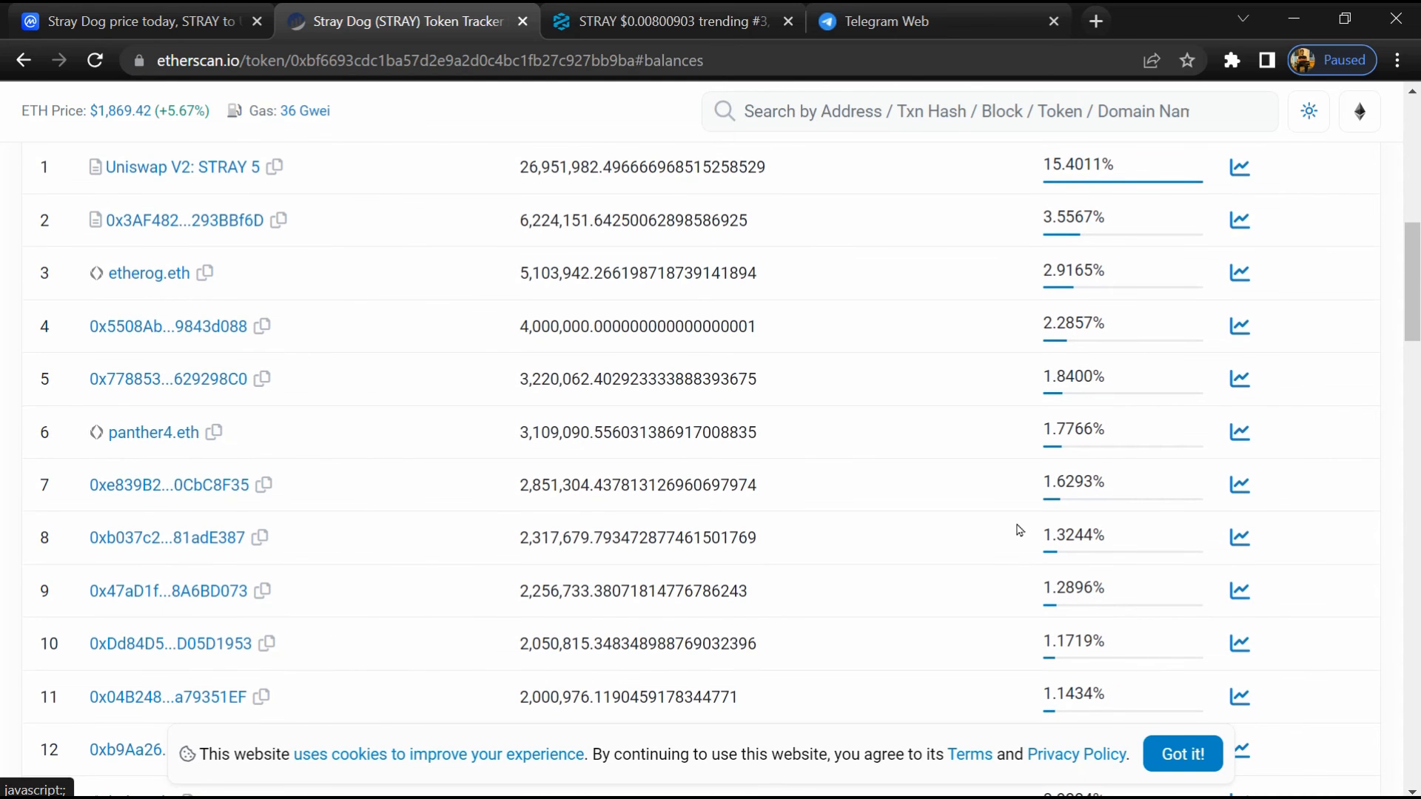